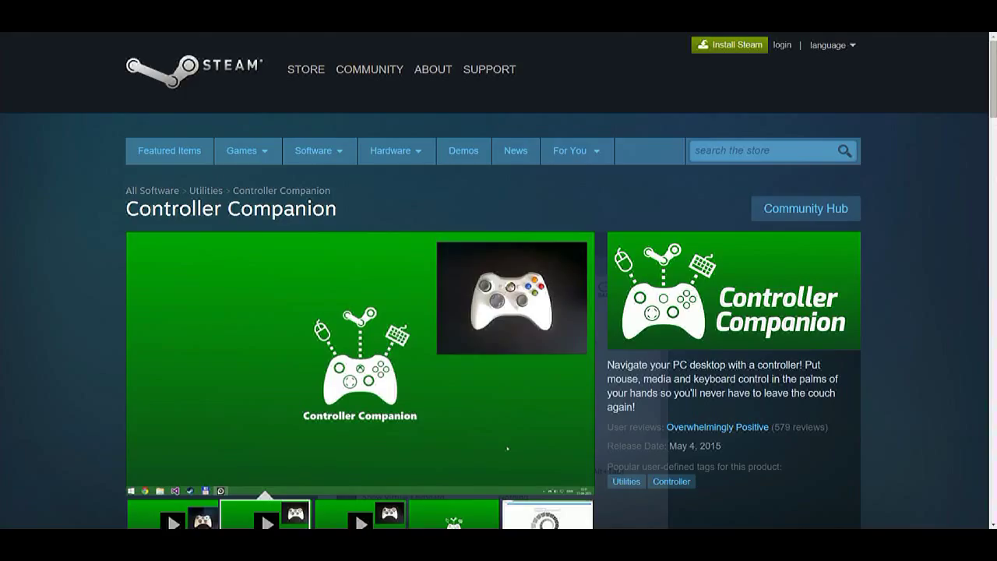
# Open Controller Companion's Settings window on its App tab from the tray icon's popup.
pyautogui.scroll(-3)
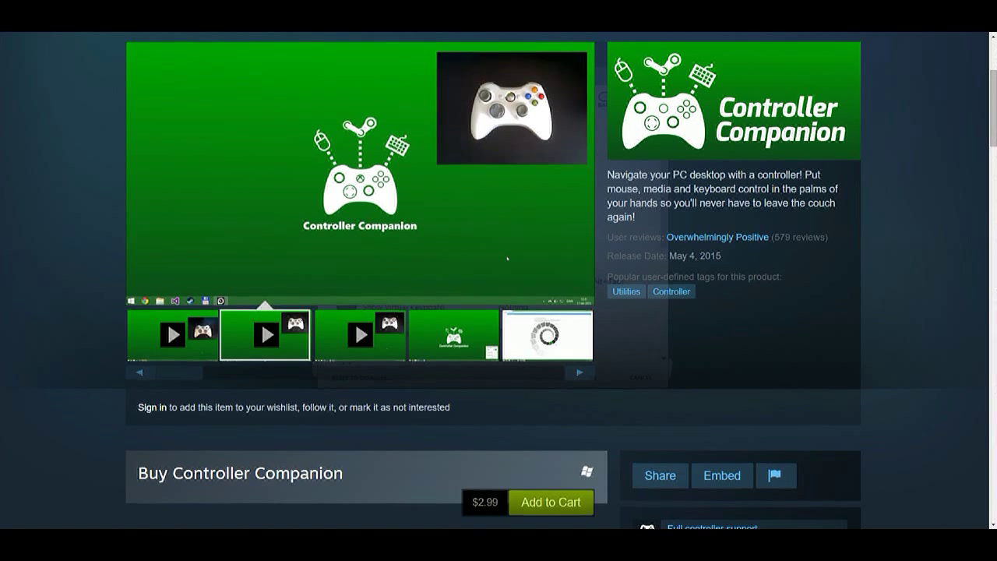
pyautogui.scroll(3)
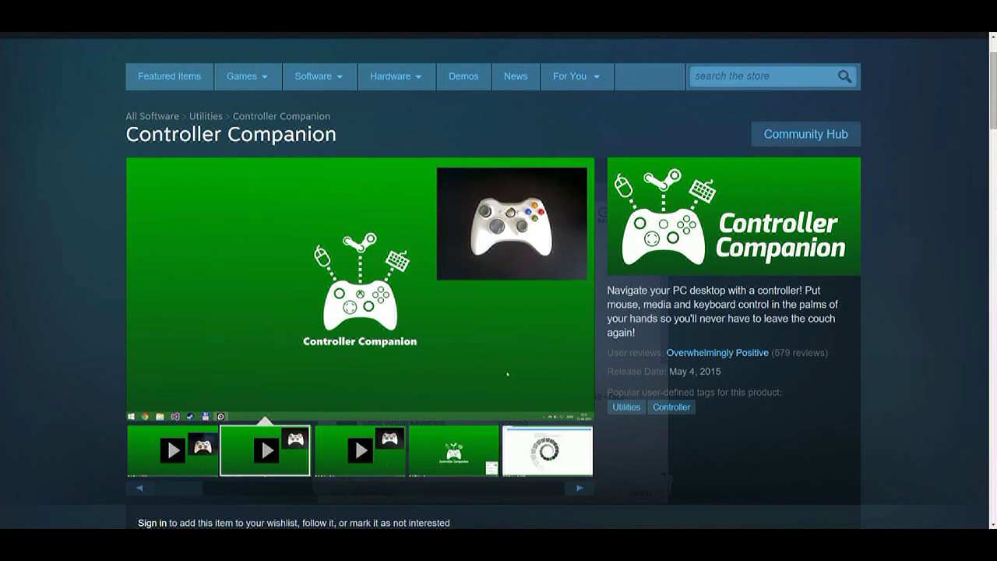
pyautogui.scroll(-3)
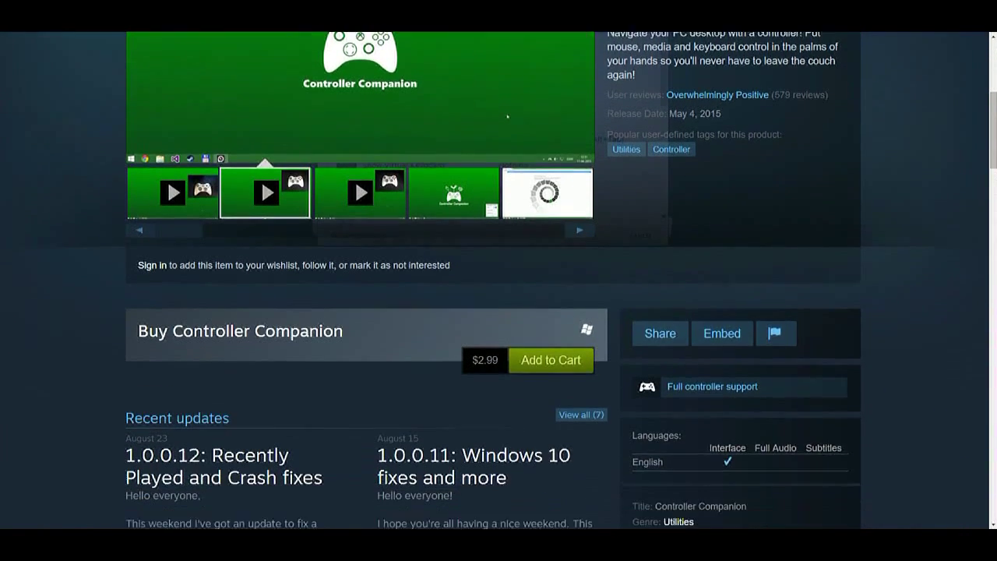
pyautogui.scroll(-3)
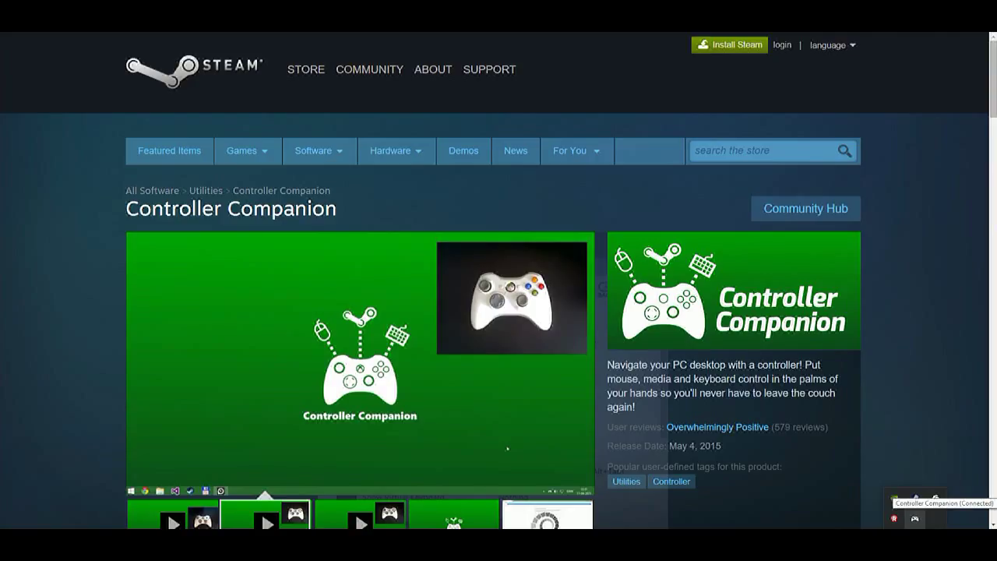
pyautogui.click(914, 517)
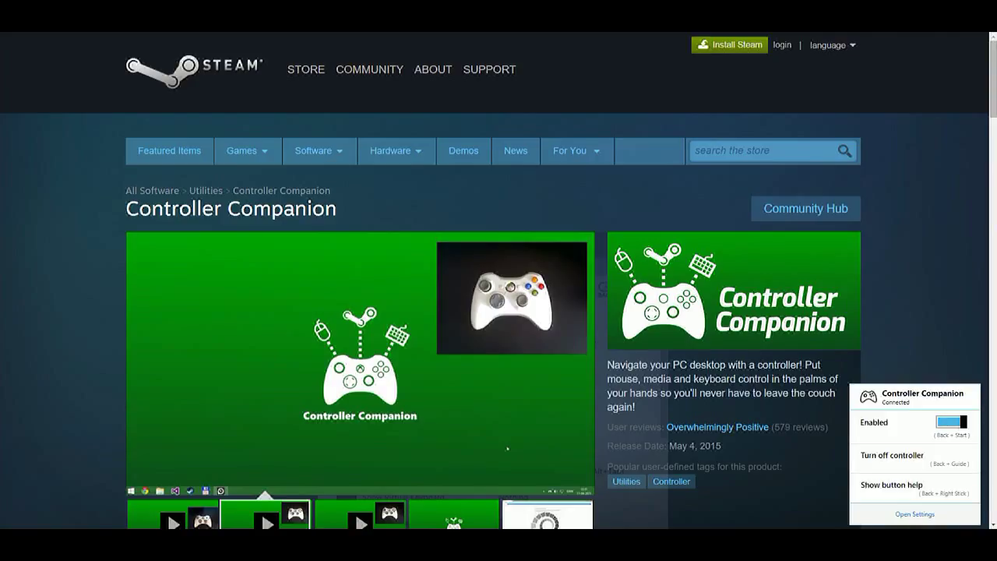
pyautogui.click(914, 514)
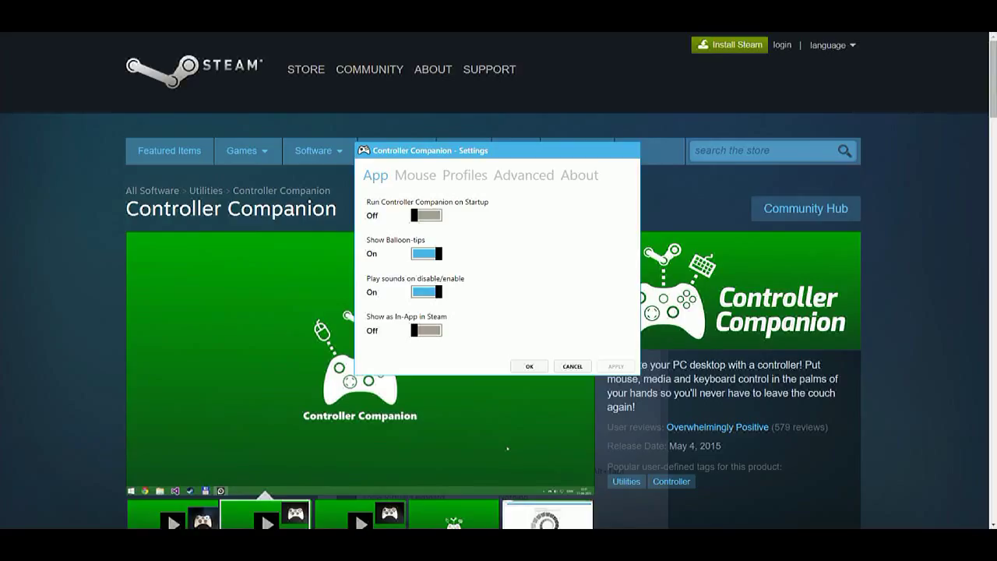
# Open the desktop Bindings editor from Profiles and select the A button's Left mouse button binding.
pyautogui.click(464, 175)
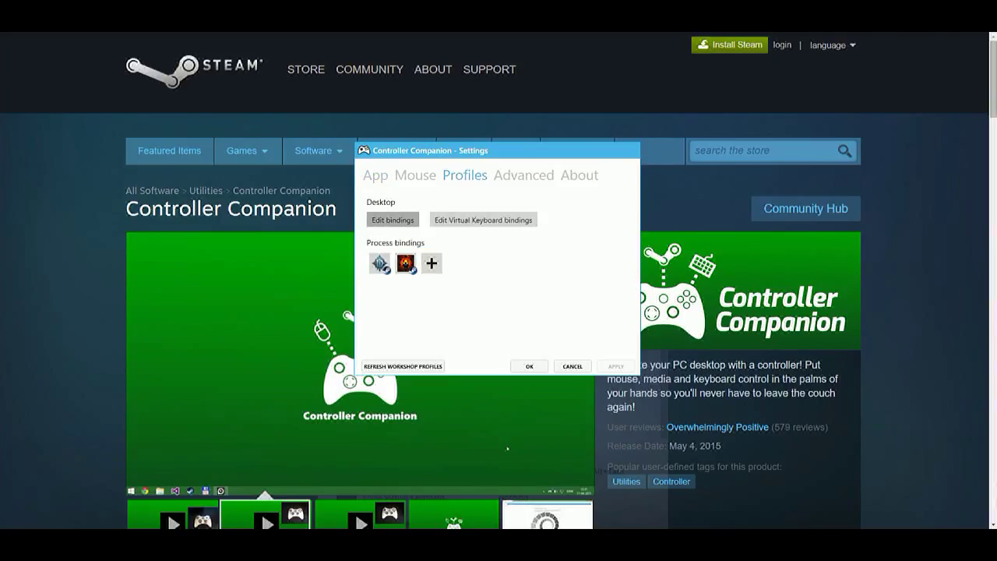
pyautogui.click(392, 218)
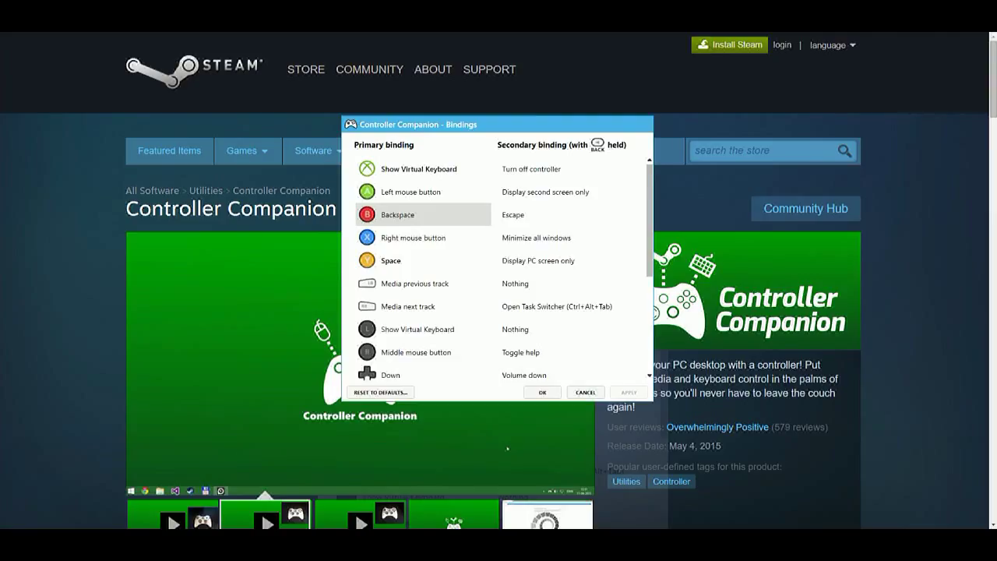
pyautogui.scroll(-3)
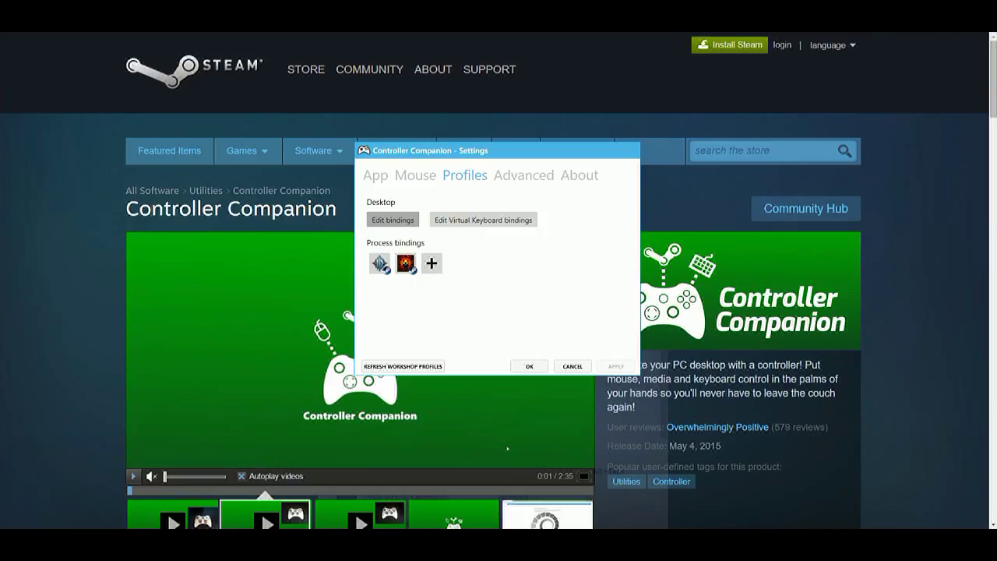
pyautogui.click(393, 219)
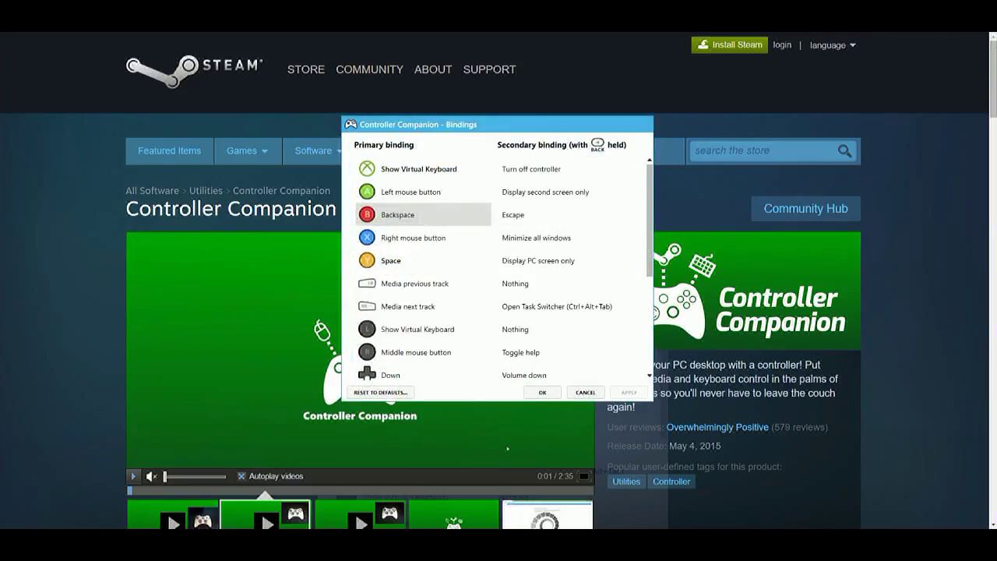
pyautogui.click(410, 191)
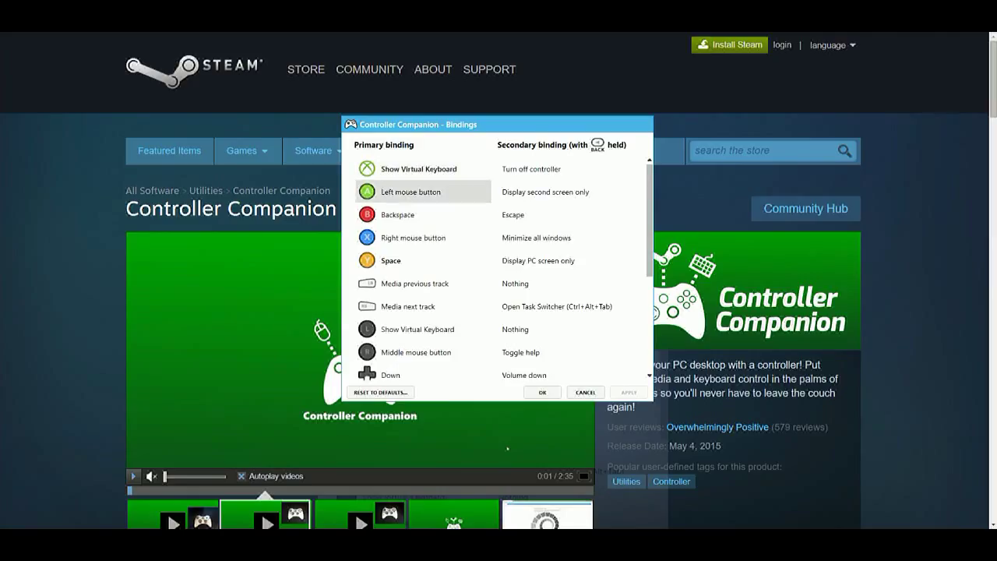
pyautogui.scroll(-3)
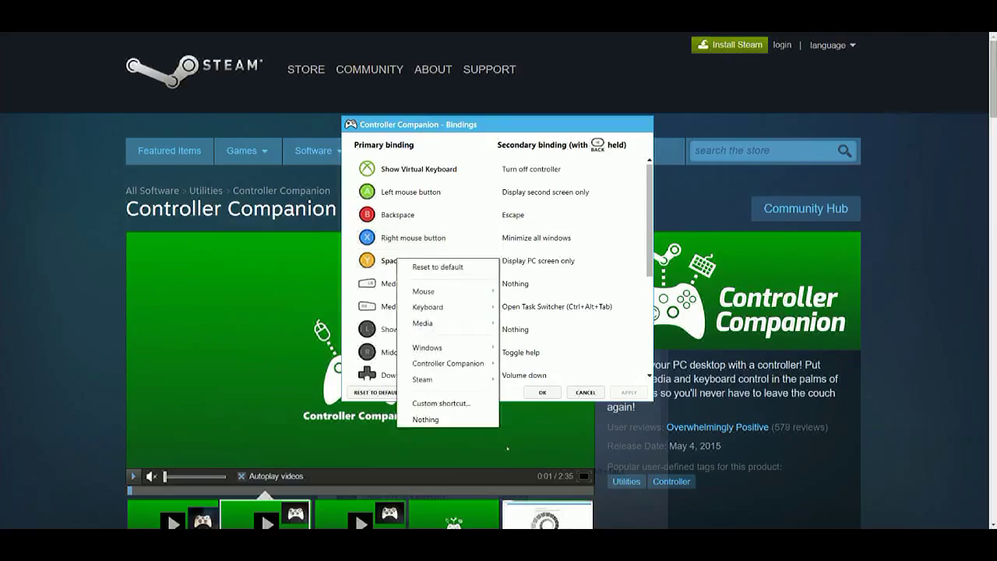
pyautogui.moveTo(423, 291)
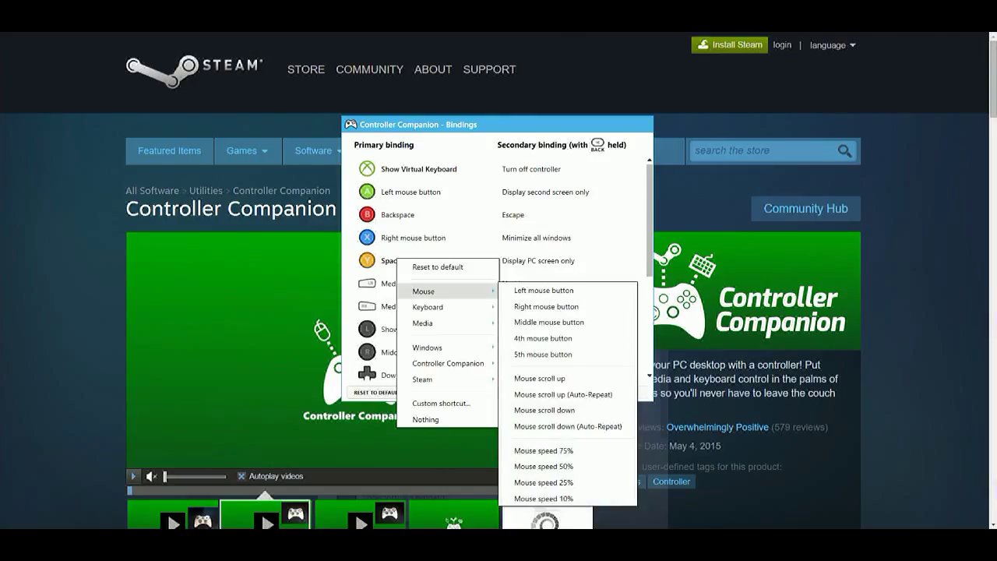
pyautogui.moveTo(427, 306)
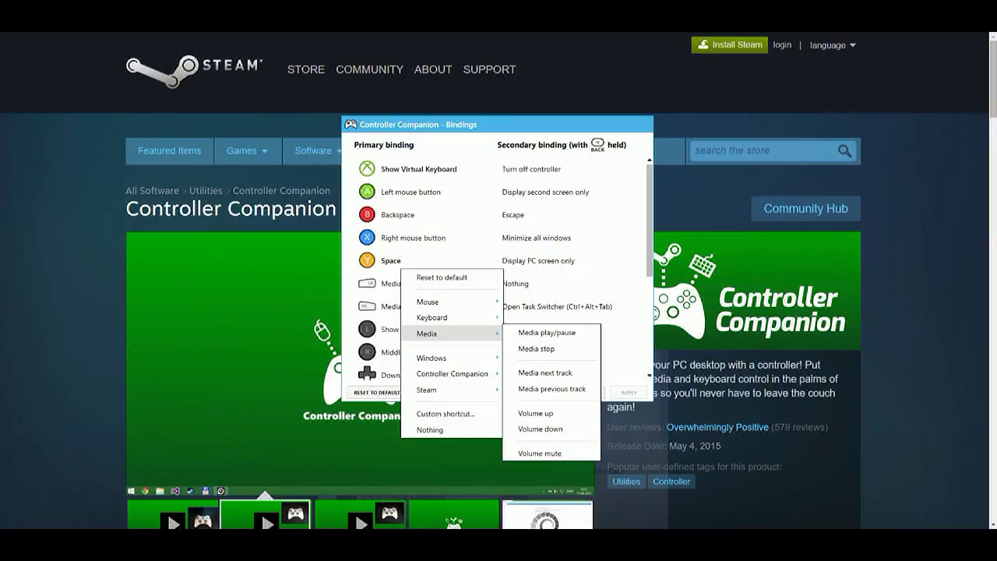
pyautogui.moveTo(431, 358)
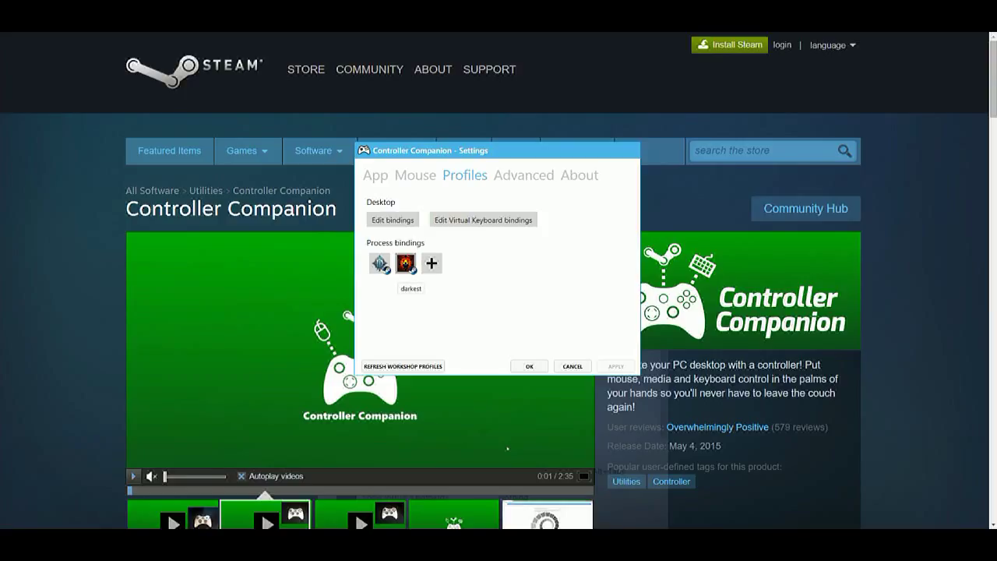
# Open the first process binding profile's editor through its right-click Edit option.
pyautogui.click(410, 263)
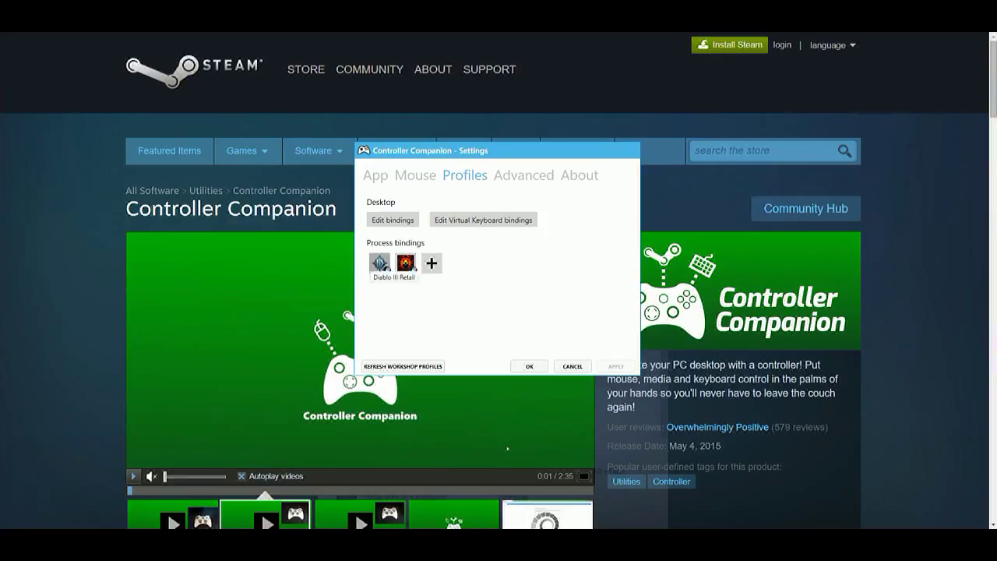
pyautogui.click(407, 263)
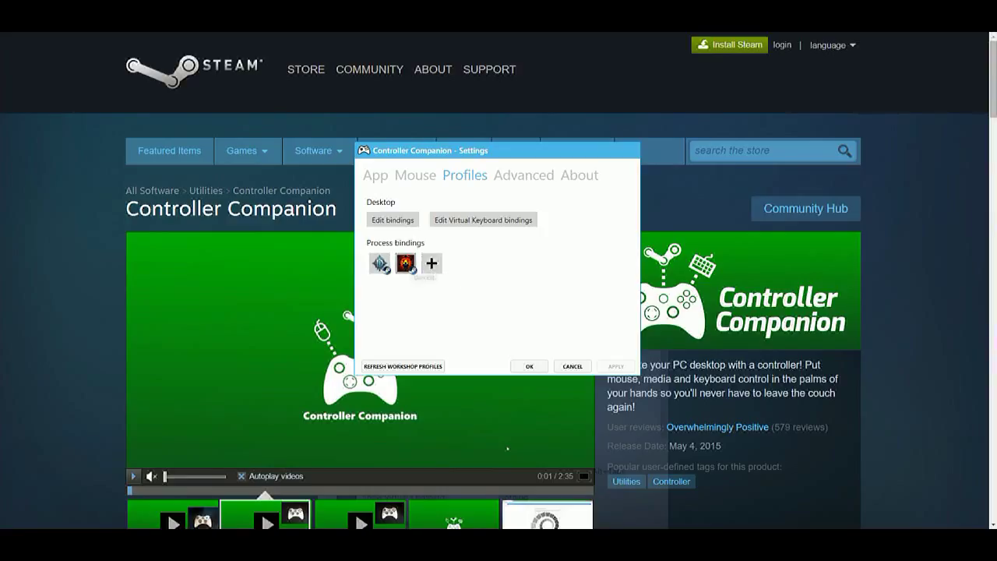
pyautogui.moveTo(406, 263)
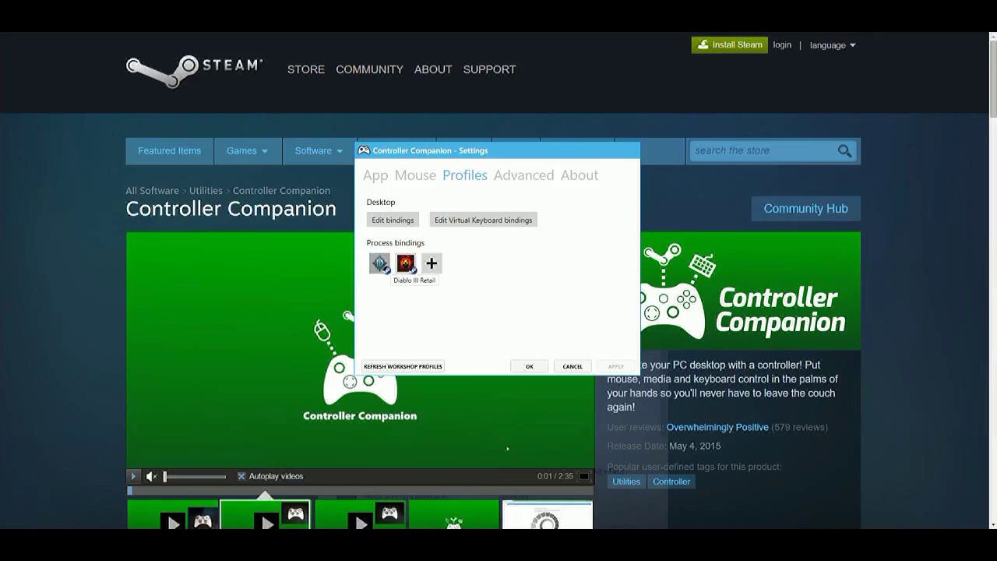
pyautogui.rightClick(405, 263)
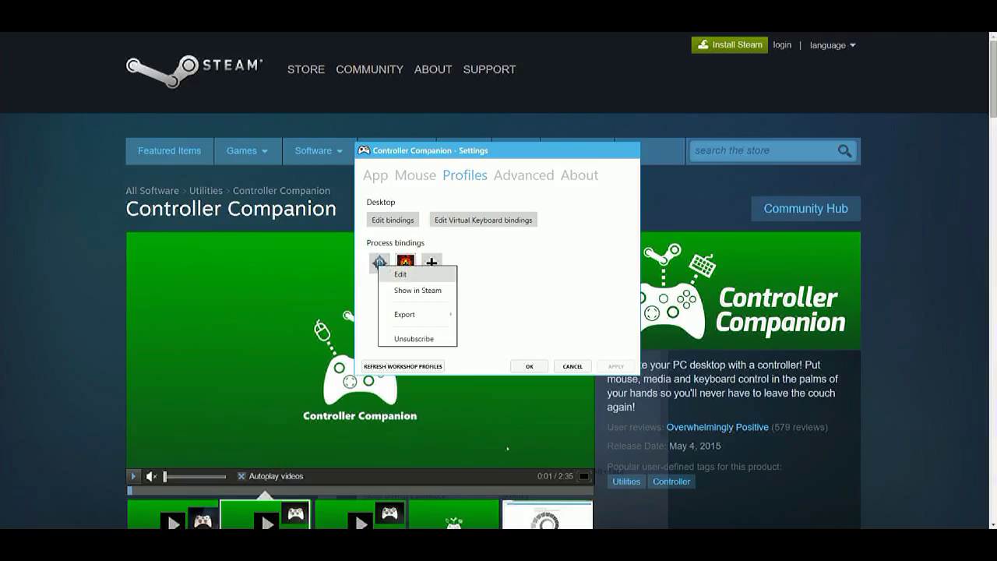
pyautogui.click(400, 273)
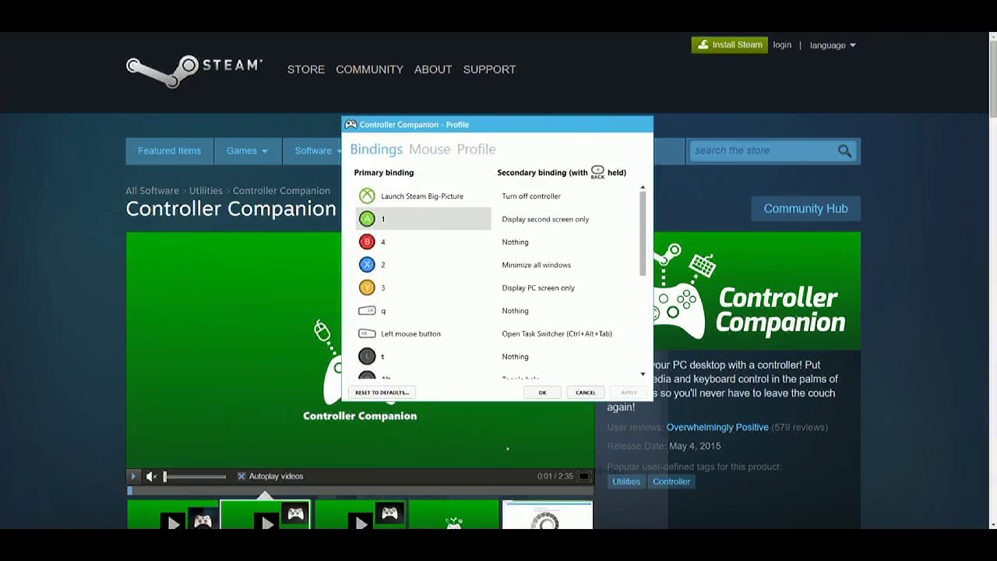
# Scroll through the process profile's bindings, then close the Profile window with OK.
pyautogui.scroll(-3)
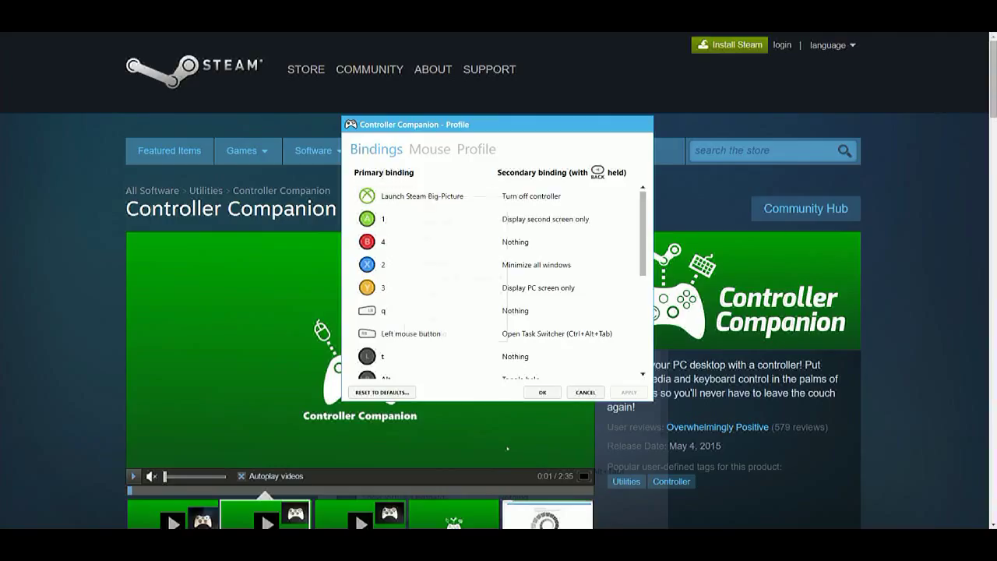
pyautogui.click(420, 195)
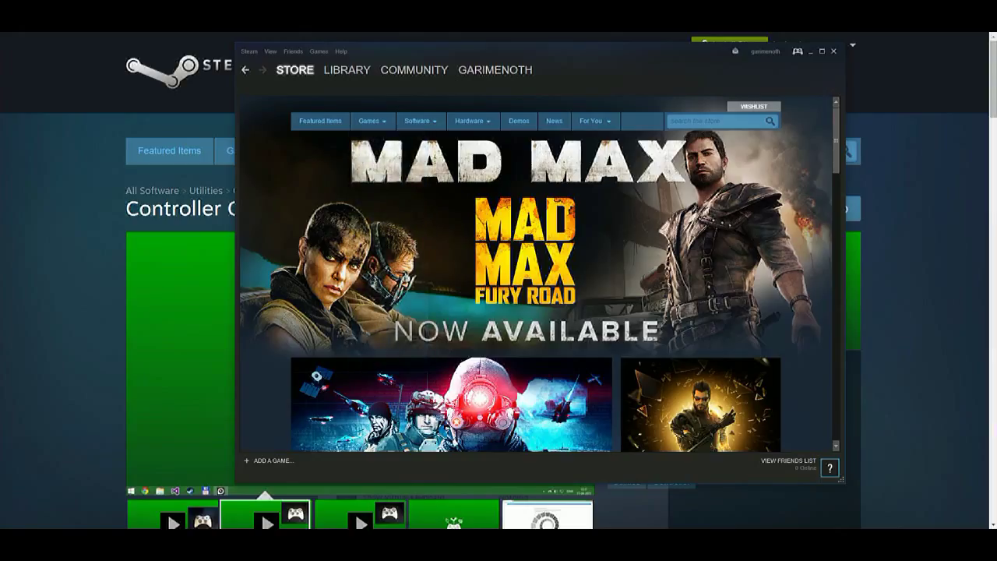
# Browse the Controller Companion Workshop from Steam's Library software list.
pyautogui.click(346, 69)
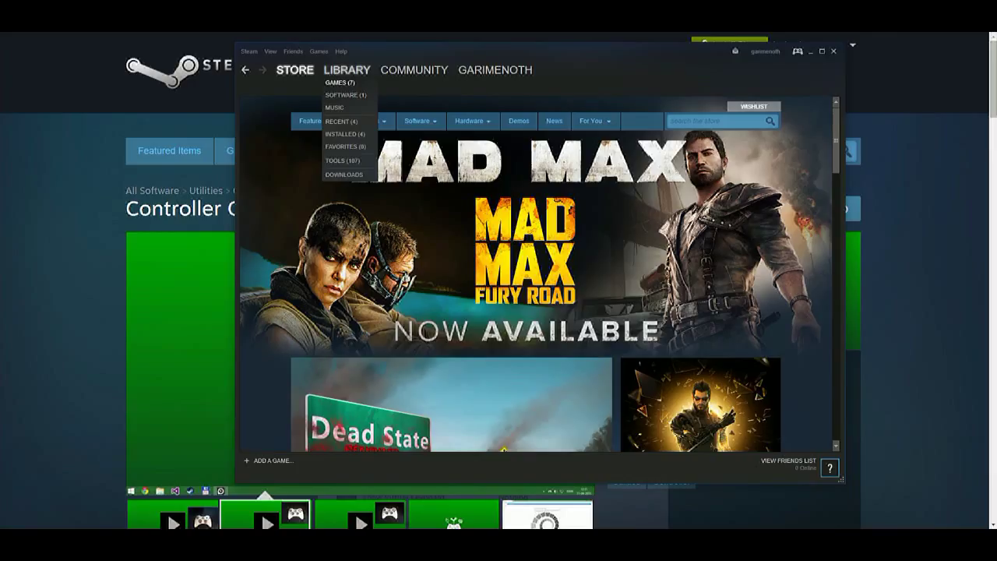
pyautogui.click(341, 94)
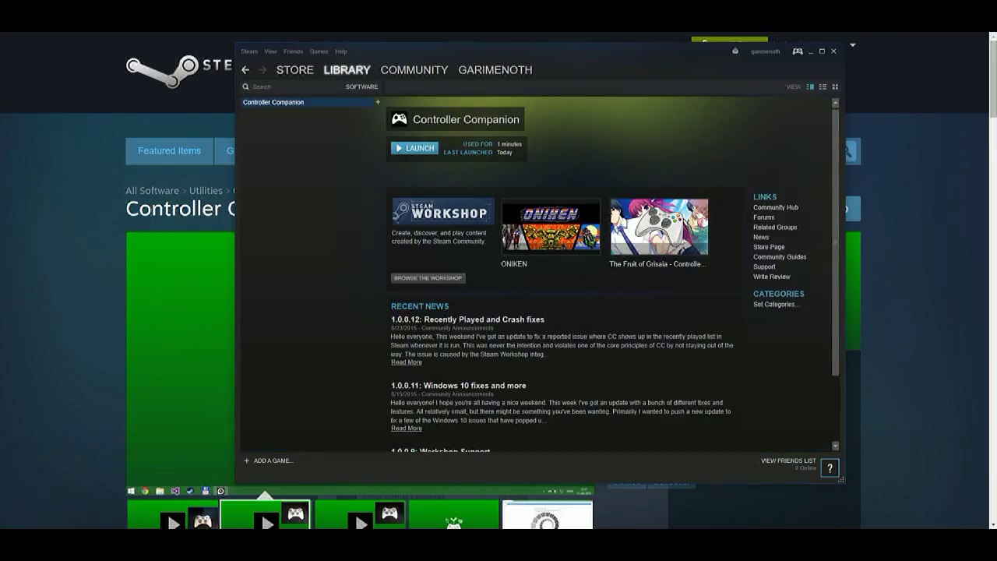
pyautogui.click(414, 70)
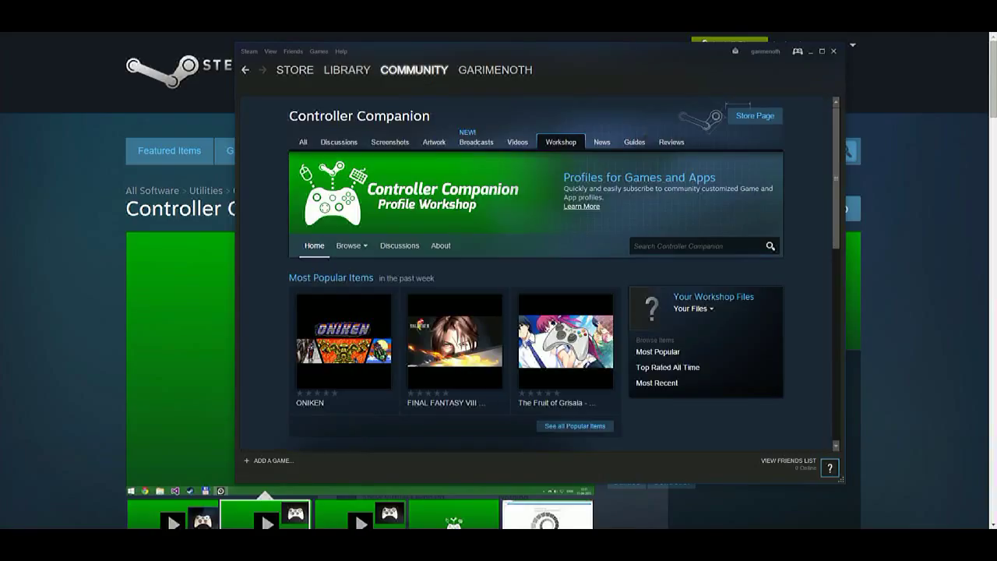
# Enter 'minecraft' in the Search Controller Companion Workshop box.
pyautogui.click(695, 245)
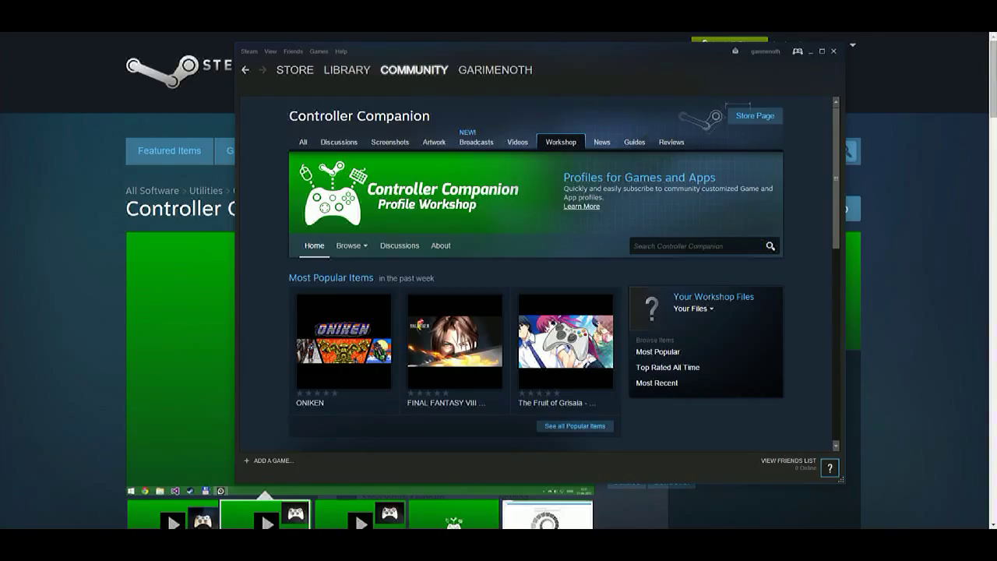
pyautogui.click(695, 245)
pyautogui.write('minecraft')
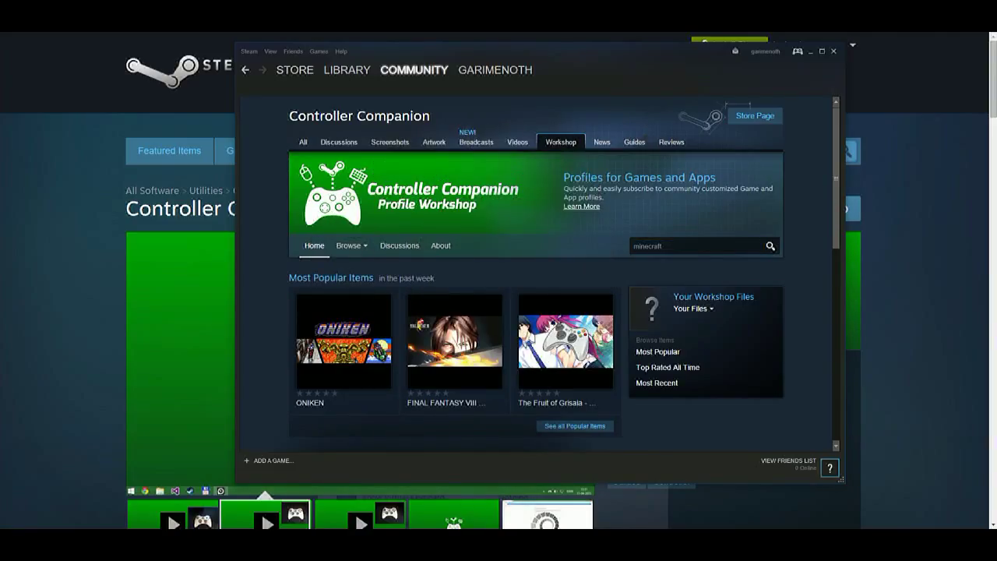
# Run the minecraft Workshop search and subscribe to the second Minecraft profile in the results.
pyautogui.click(770, 246)
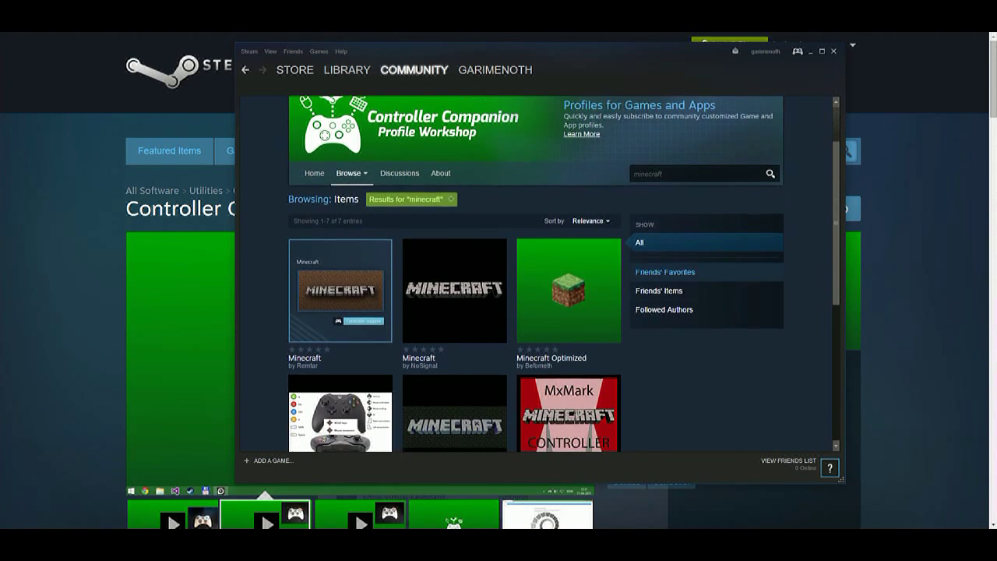
pyautogui.scroll(-3)
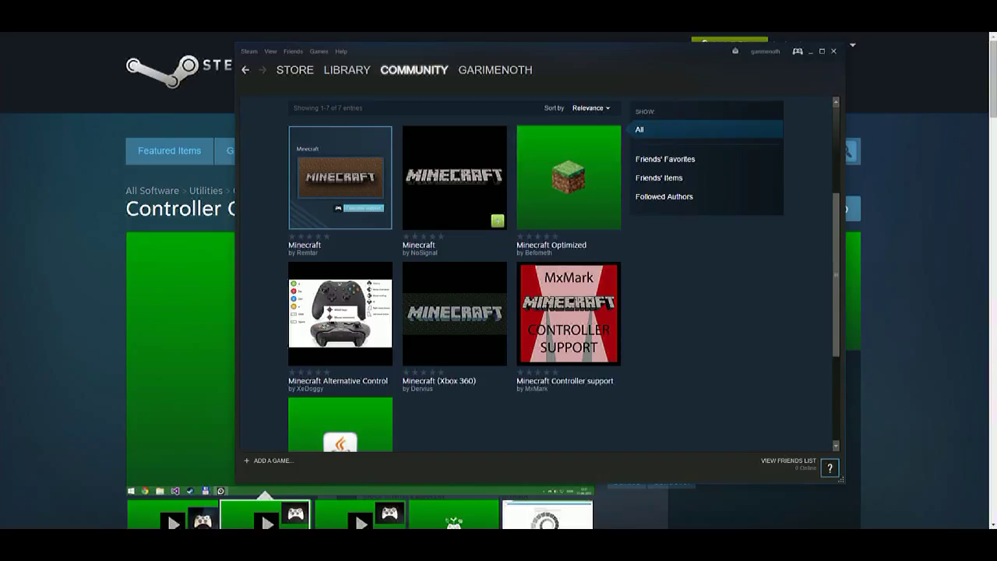
pyautogui.click(496, 220)
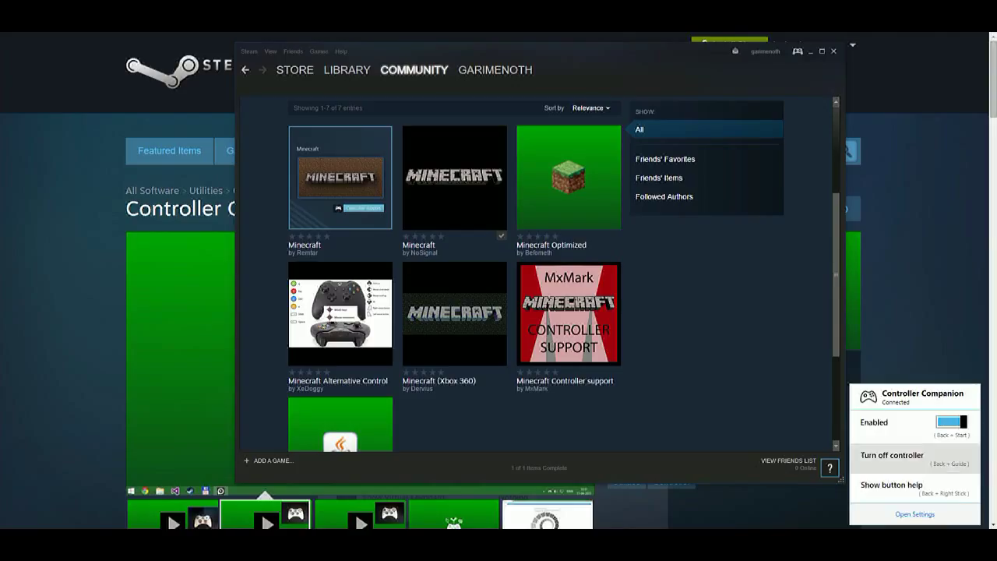
# Unsubscribe from the Minecraft process profile in Settings > Profiles, then close Settings with OK.
pyautogui.click(913, 513)
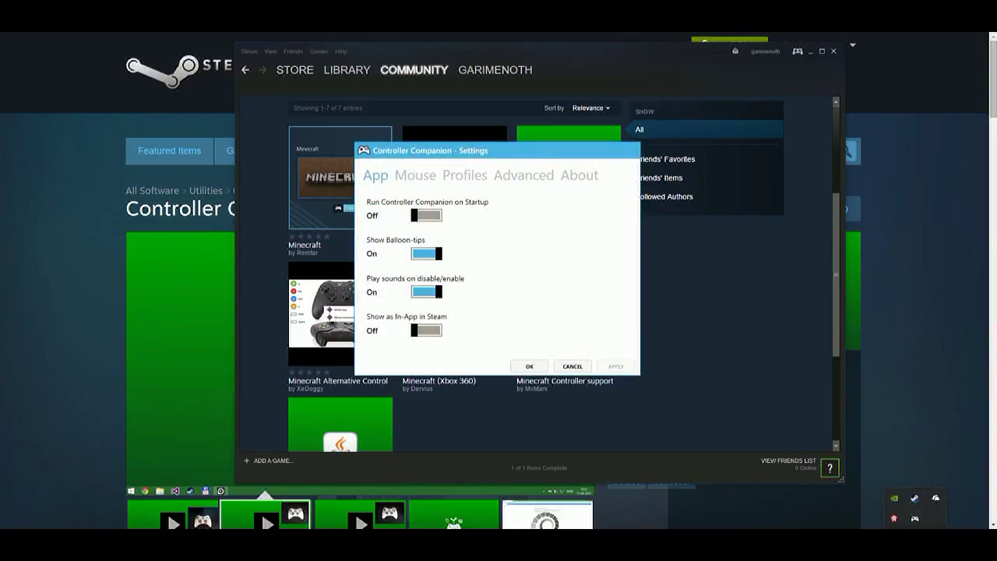
pyautogui.click(464, 174)
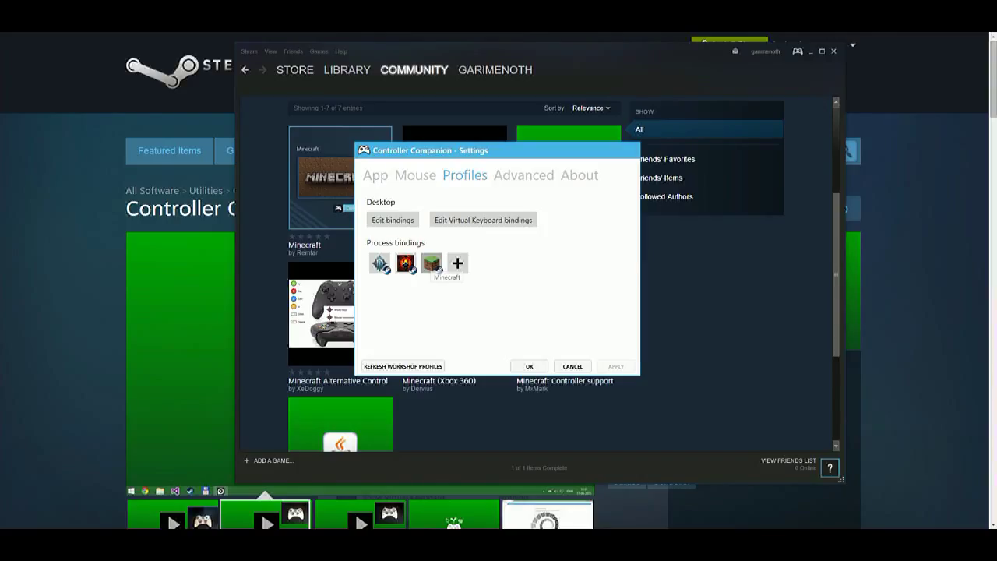
pyautogui.rightClick(431, 262)
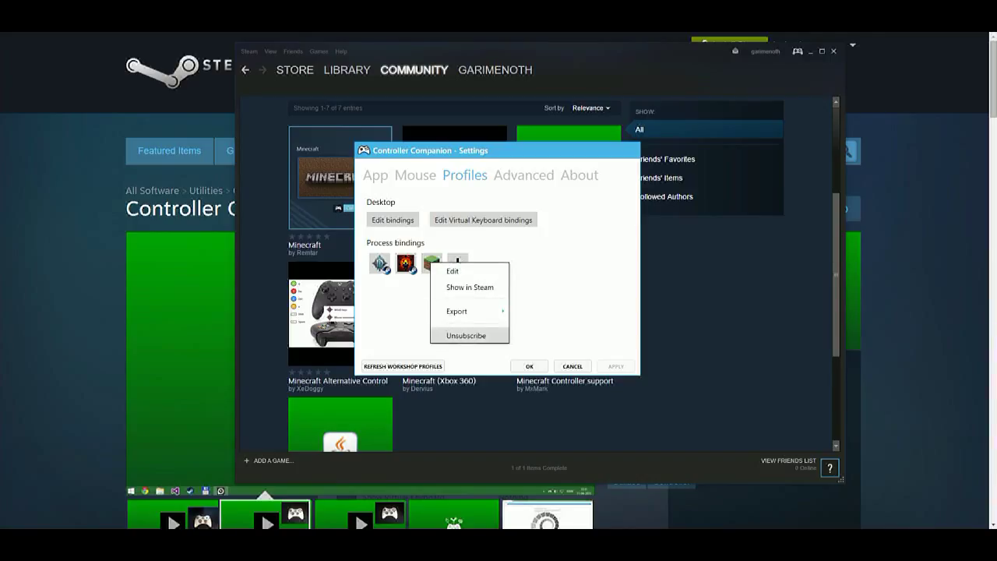
pyautogui.click(465, 335)
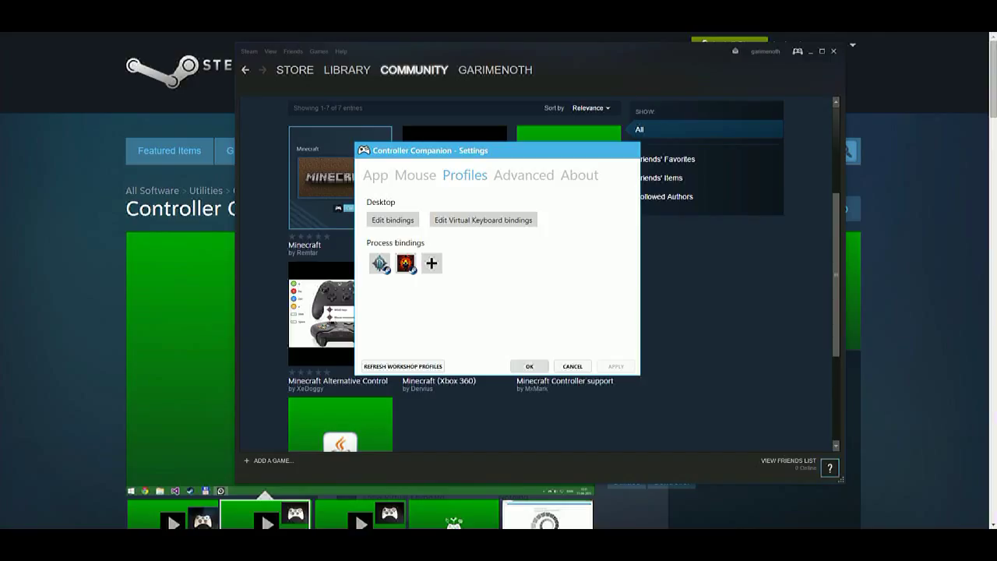
pyautogui.click(529, 366)
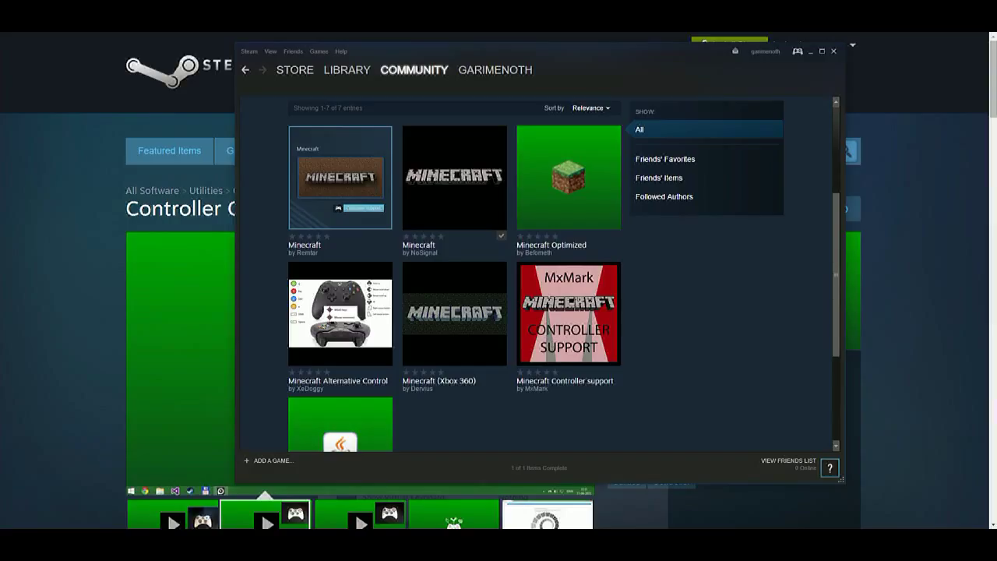